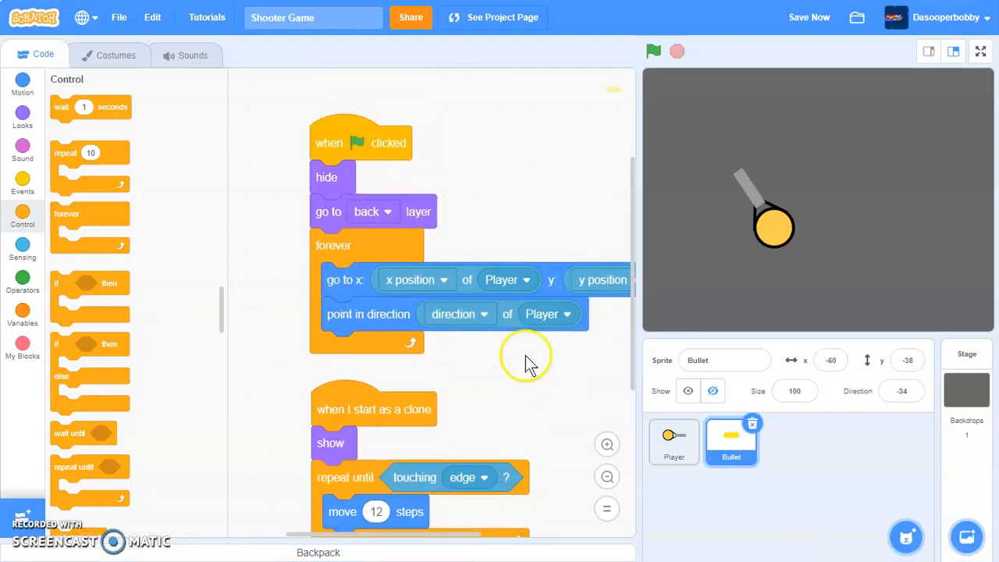
mouse_move(642, 74)
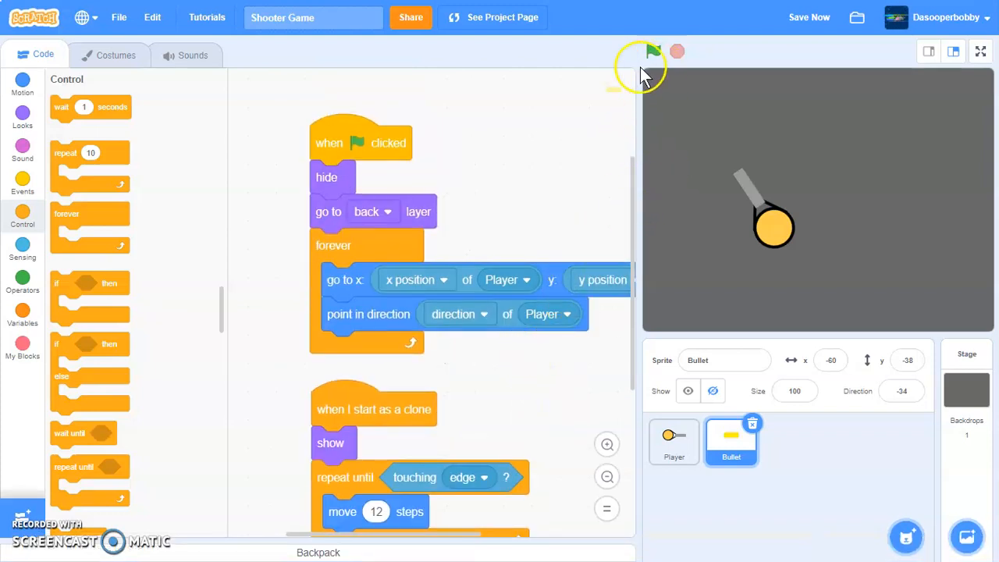
Step: Run the shooter game to test firing, bring up the Player's scripts, then stop
click(653, 51)
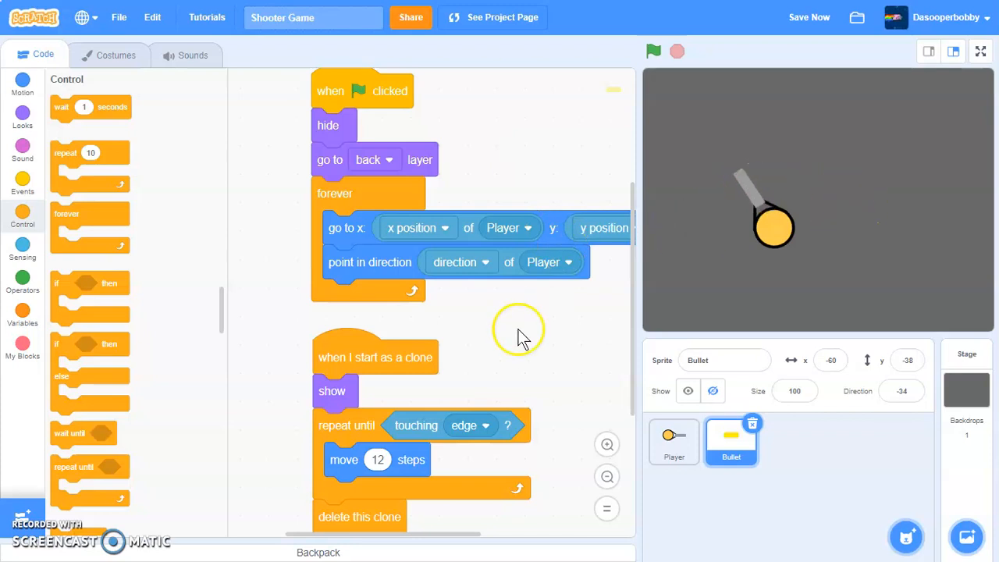
click(673, 441)
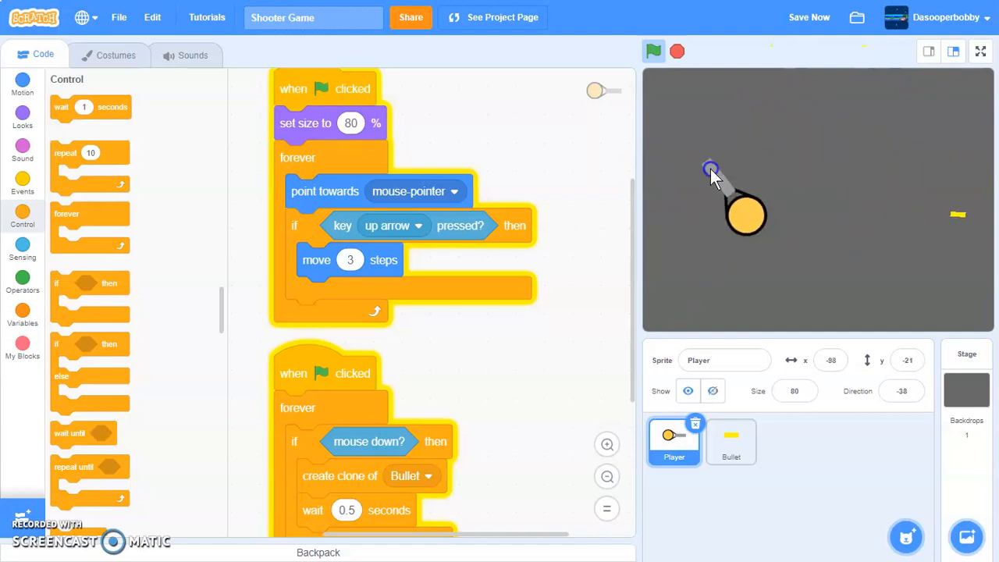
click(653, 51)
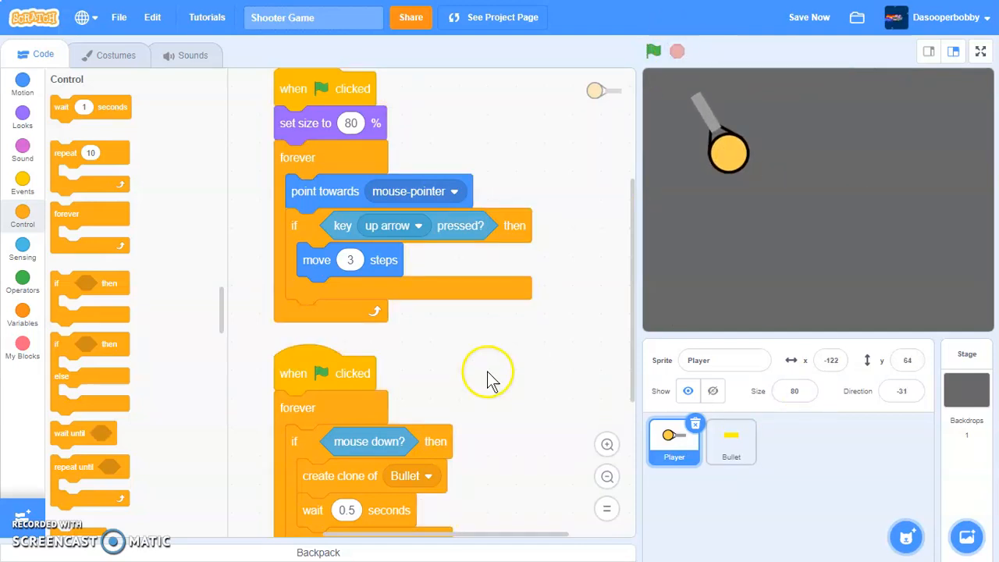
mouse_move(588, 204)
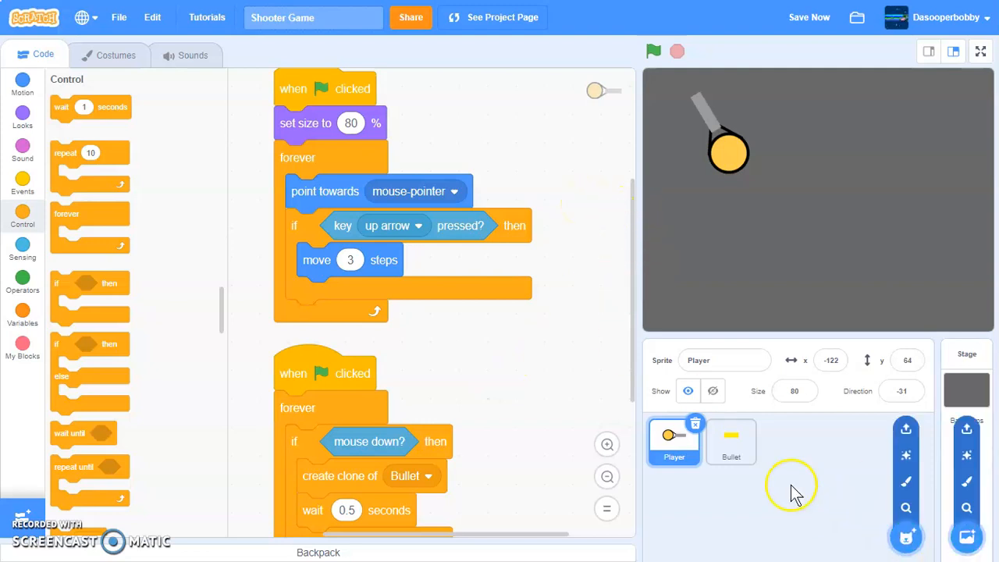
mouse_move(546, 351)
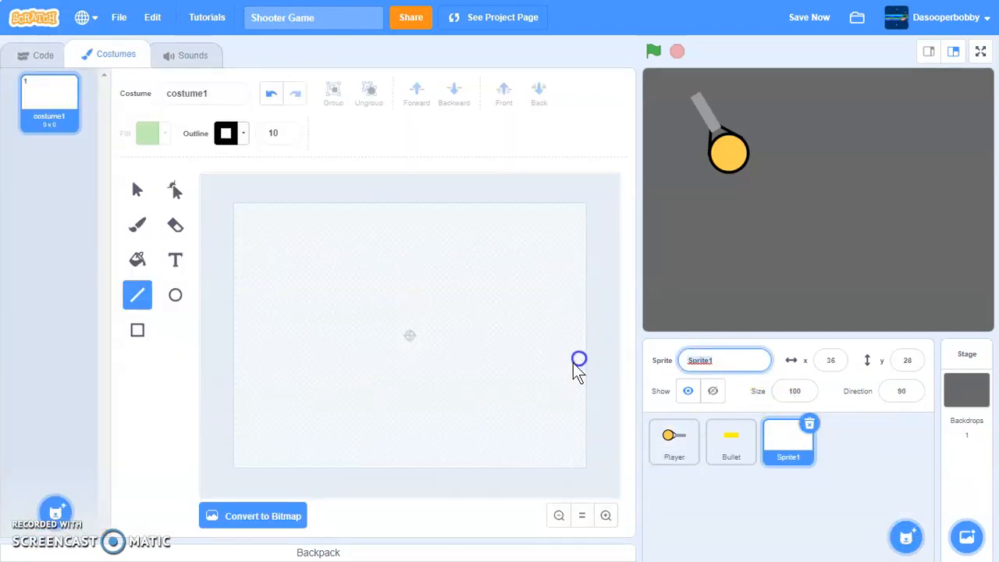
Step: Name the painted sprite 'Zombie' and zoom the canvas to draw its green circle
text(Zombie)
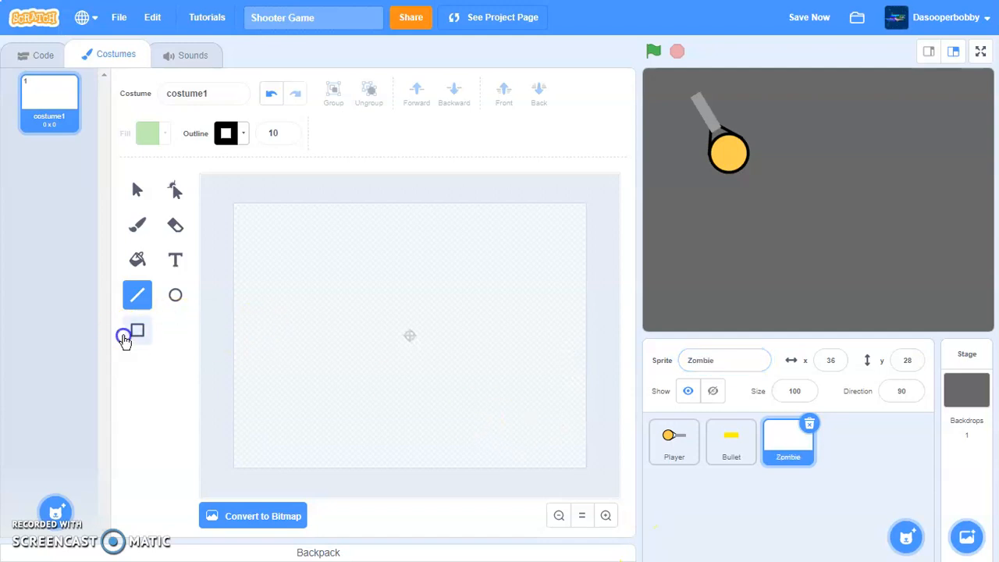
click(148, 133)
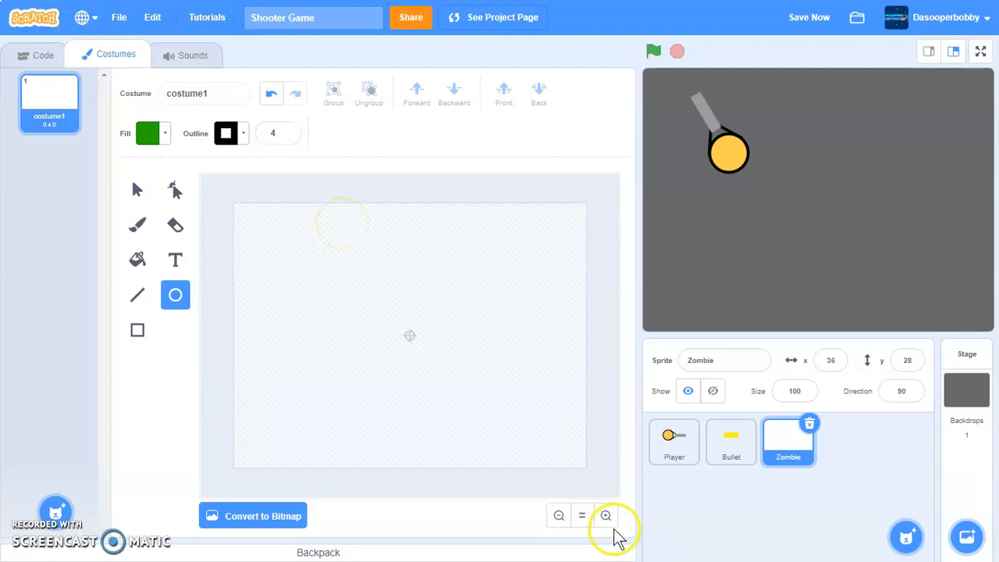
click(606, 515)
text(80)
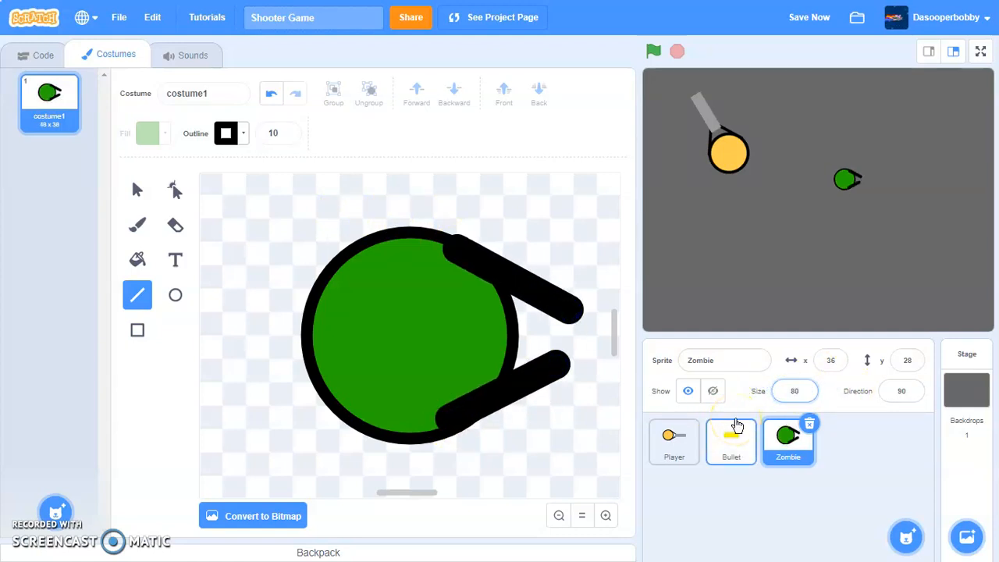
Step: Build the Zombie's flag script with size 80% and forever 'point towards Player', then test it
click(43, 54)
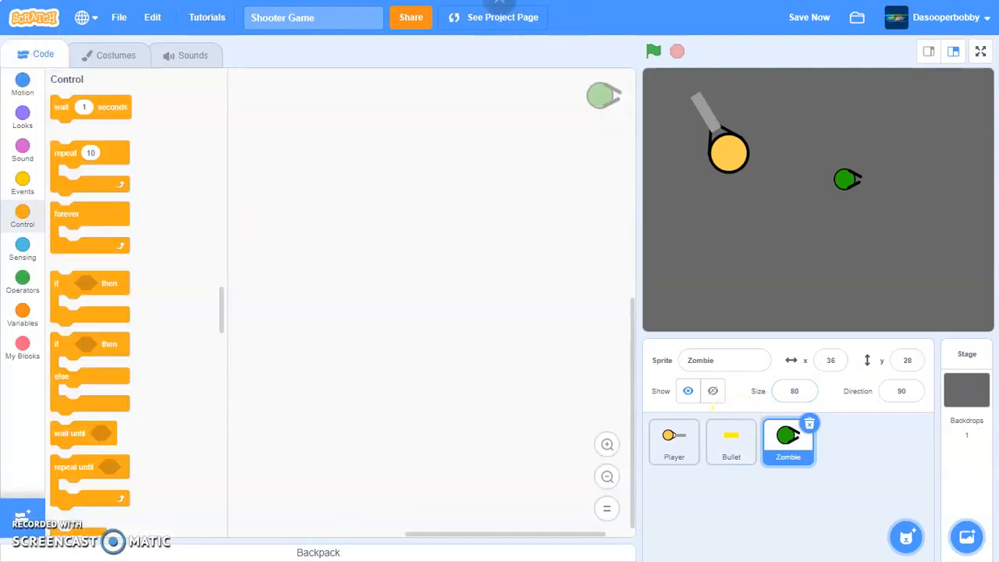
click(22, 185)
text(80)
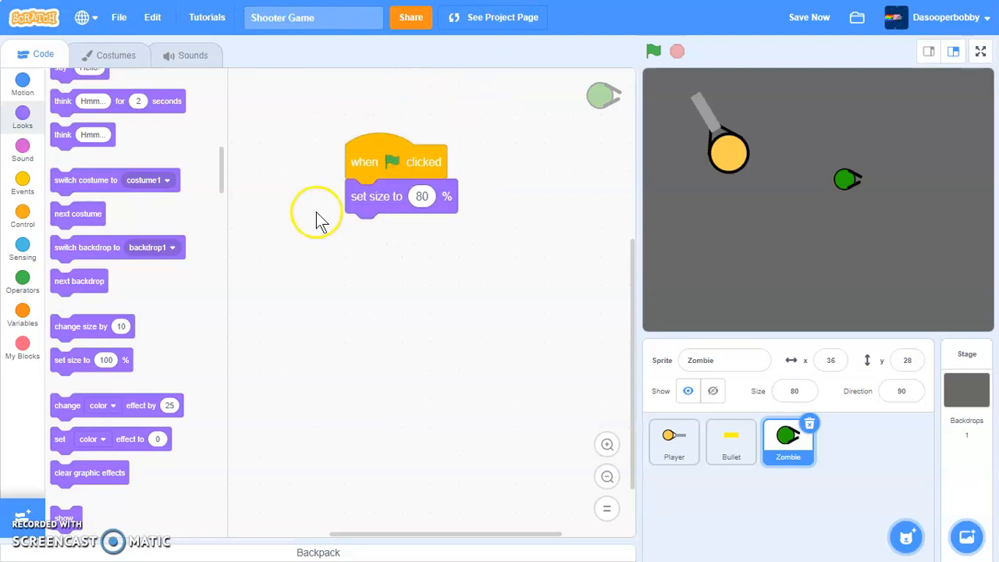
click(22, 219)
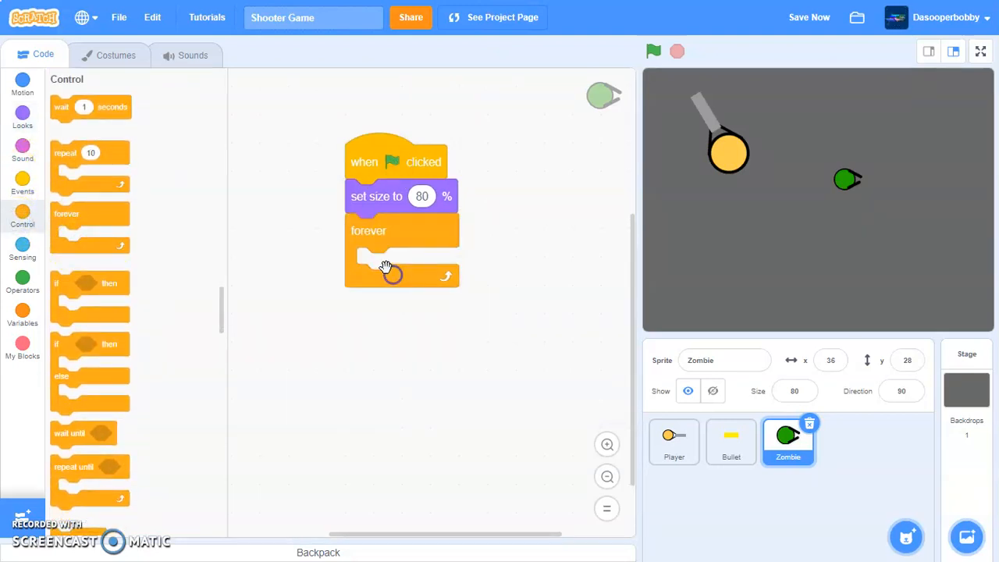
click(22, 78)
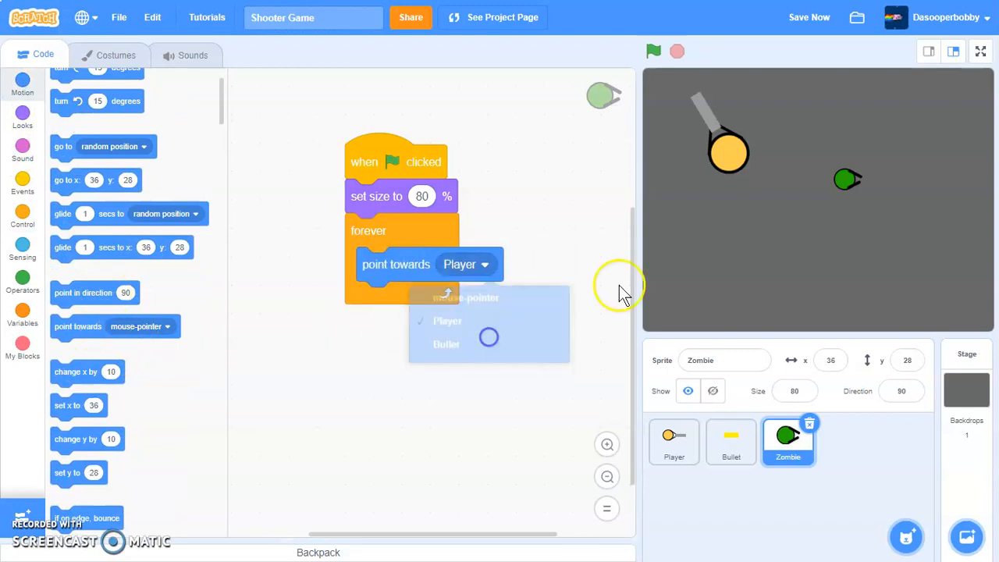
click(654, 50)
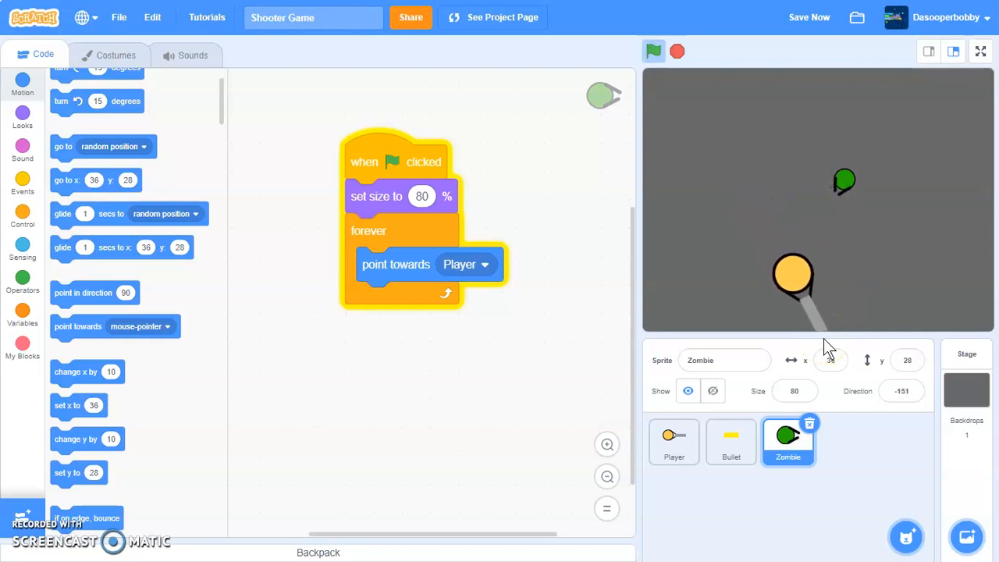
mouse_move(898, 168)
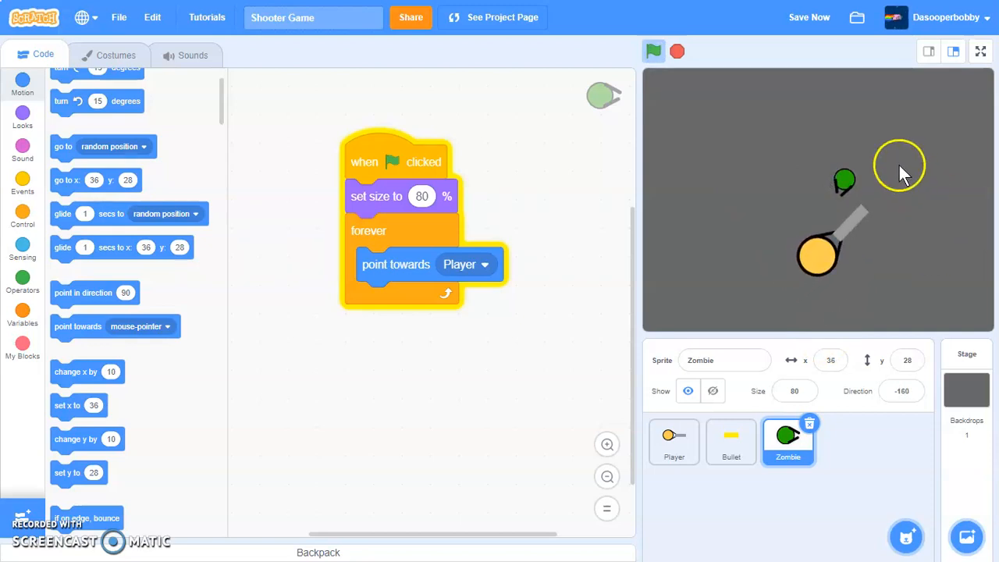
click(654, 51)
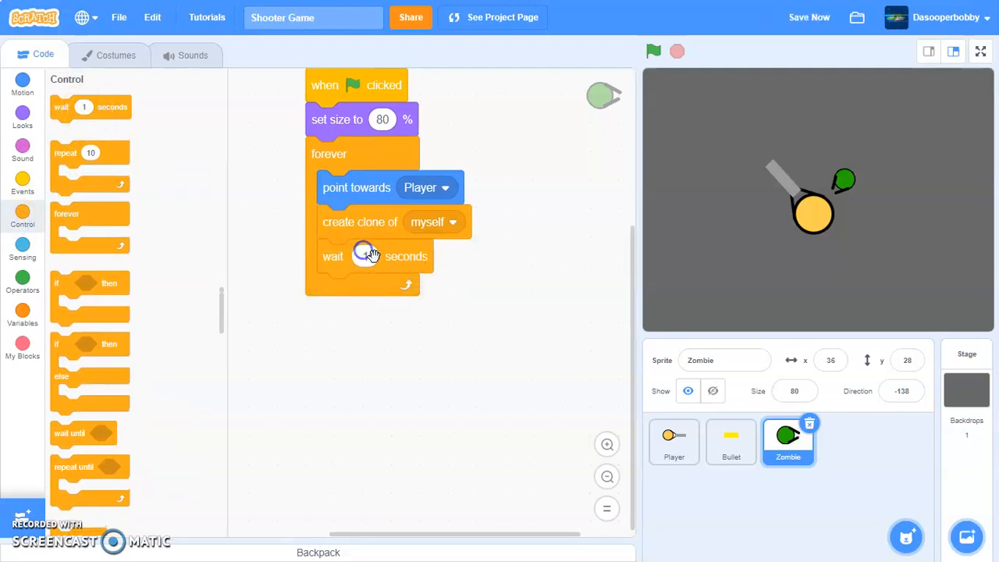
Step: Put 'pick random -180 to 180' into the clone's 'go to x: 240 y:' slot
text(1)
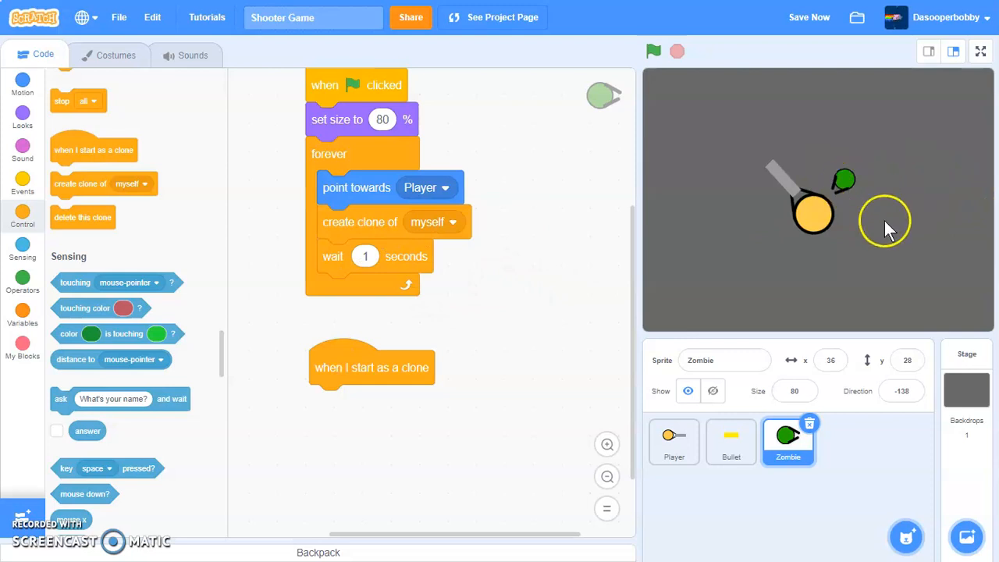
click(365, 256)
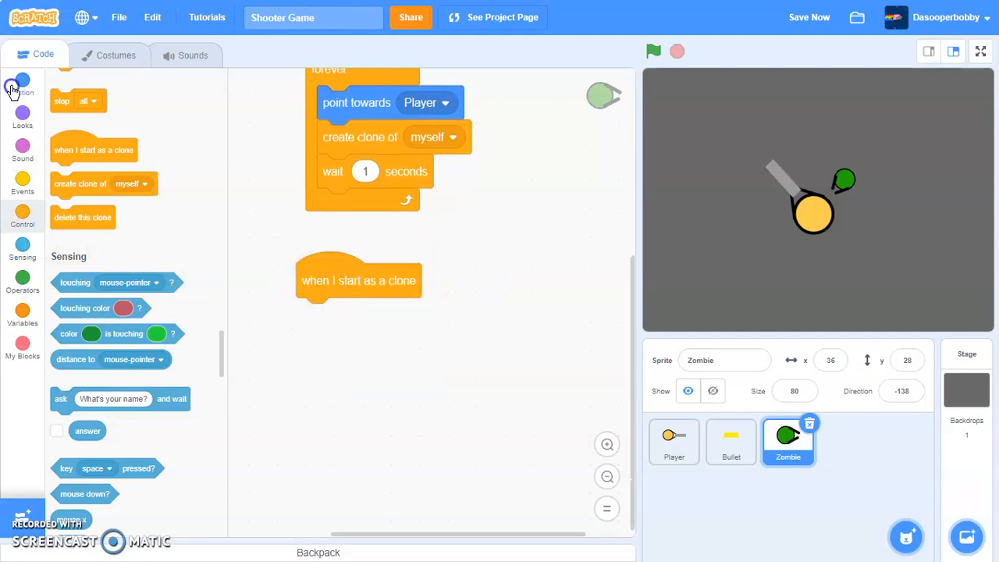
click(22, 84)
text(240)
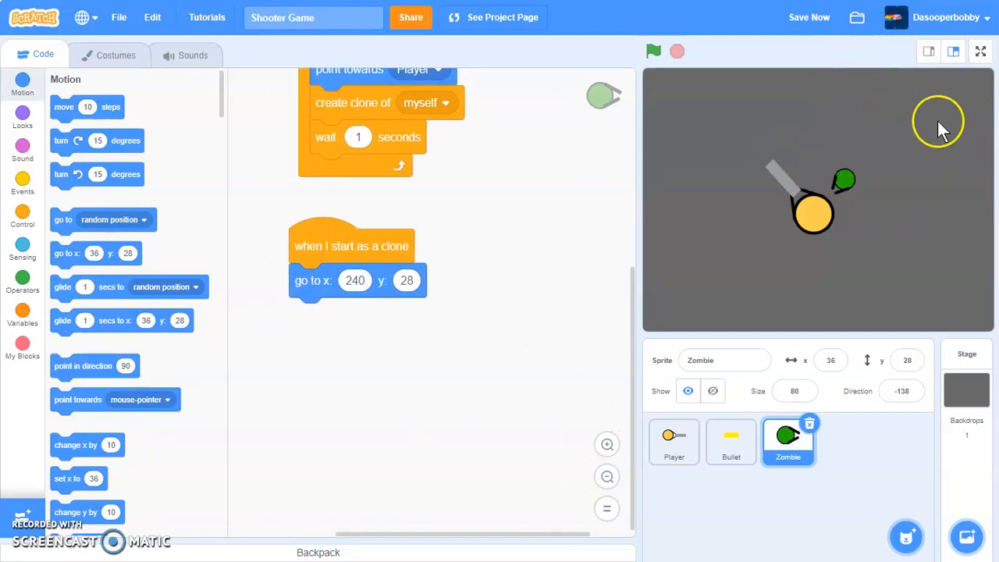
mouse_move(777, 82)
text(180)
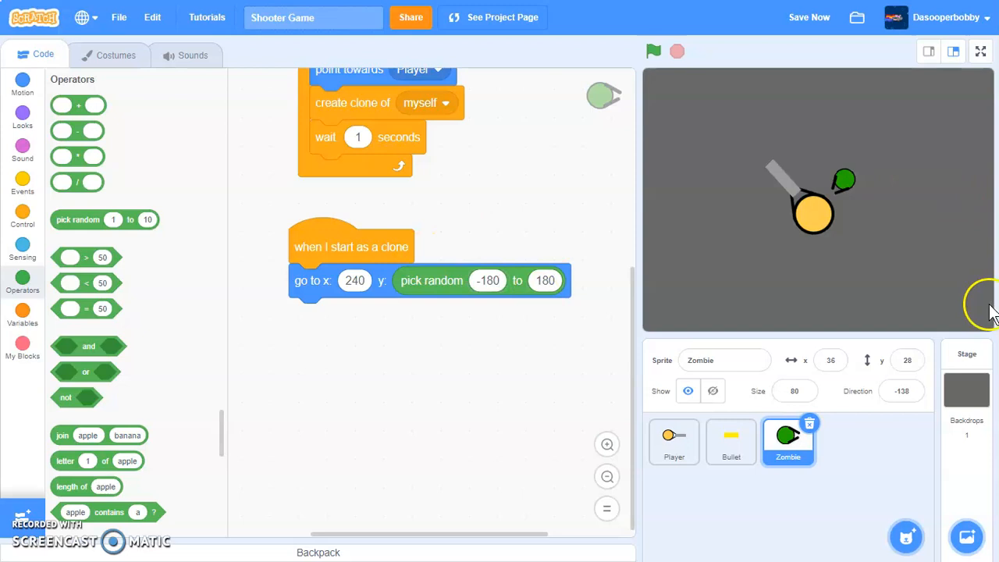
mouse_move(970, 78)
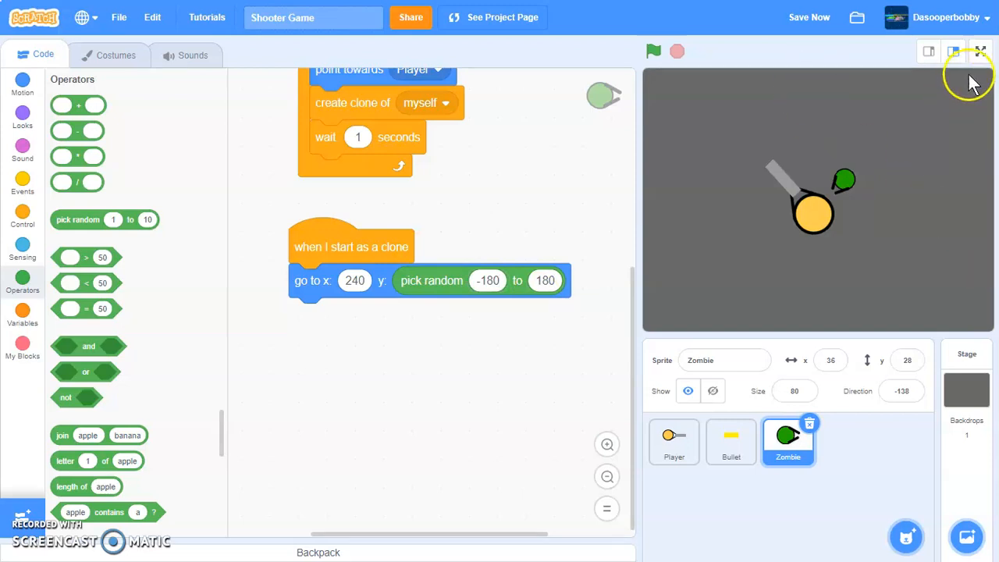
mouse_move(968, 82)
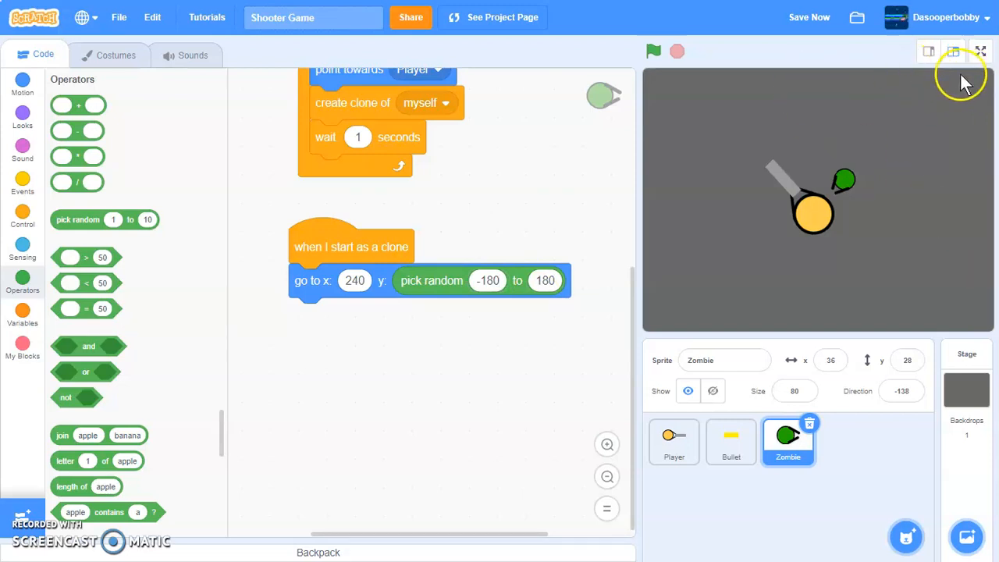
mouse_move(979, 304)
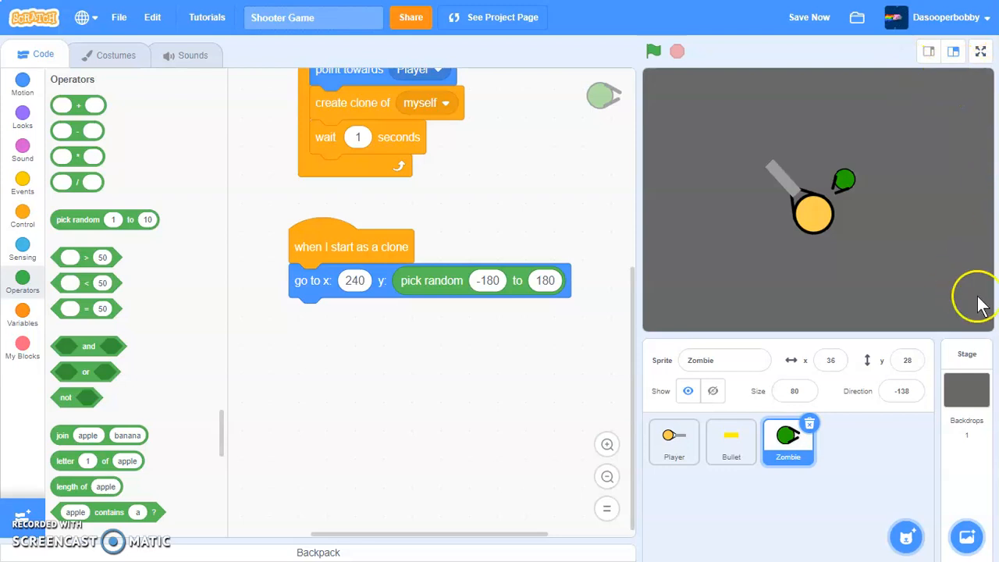
mouse_move(474, 293)
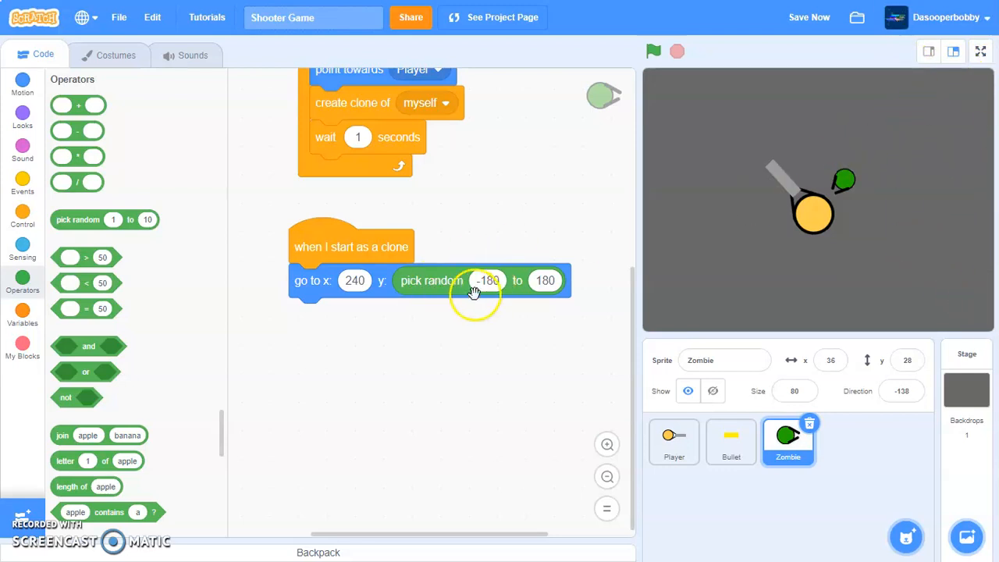
mouse_move(777, 66)
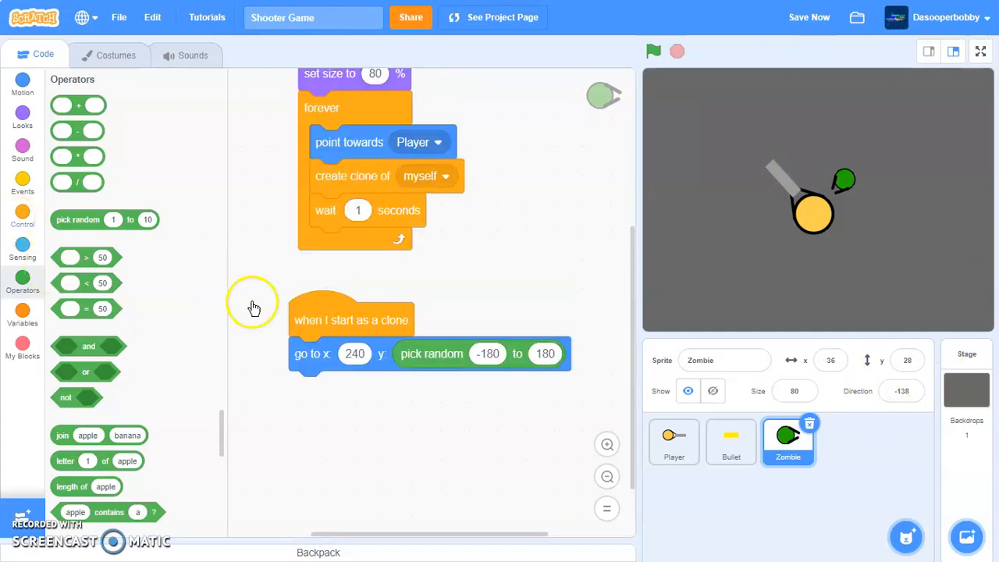
Step: Give clones a forever loop with 'move 2 steps' and 'point towards Player', test-running the chase
click(22, 217)
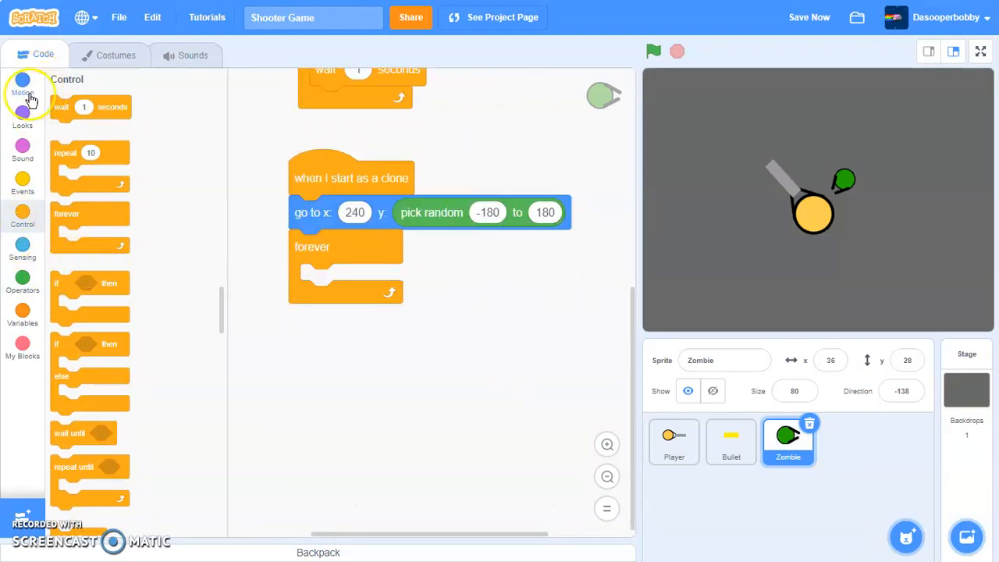
click(22, 82)
text(2)
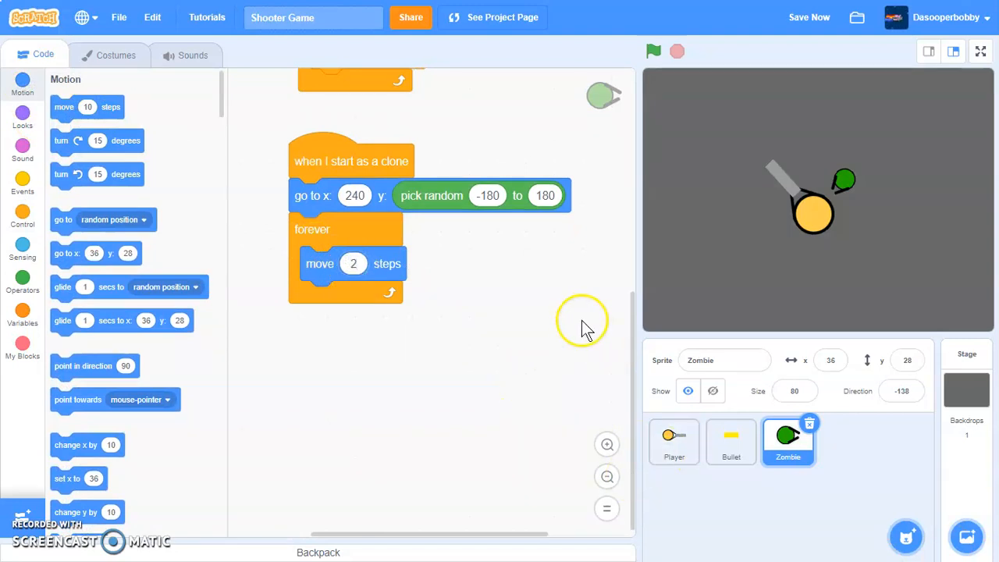
click(653, 51)
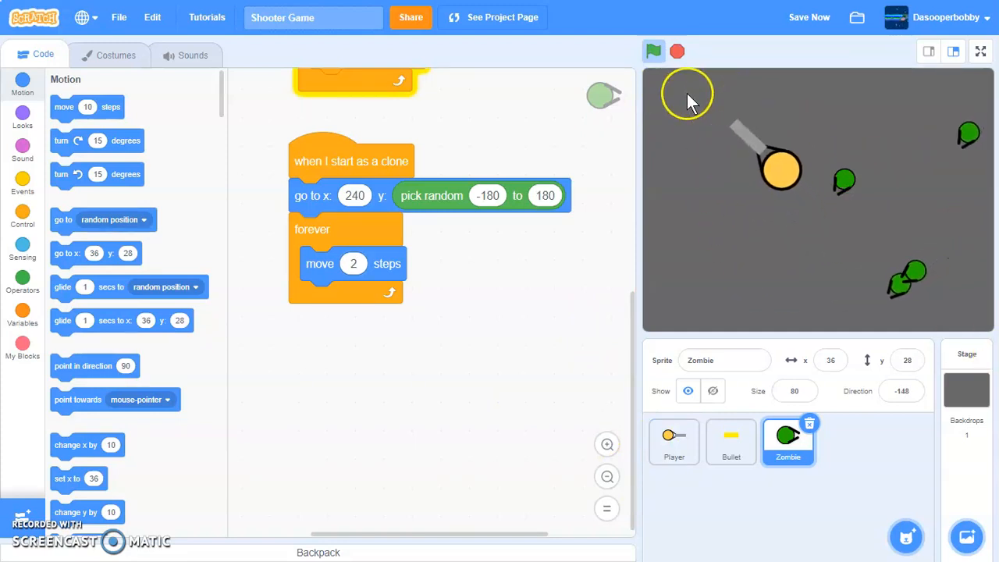
click(653, 51)
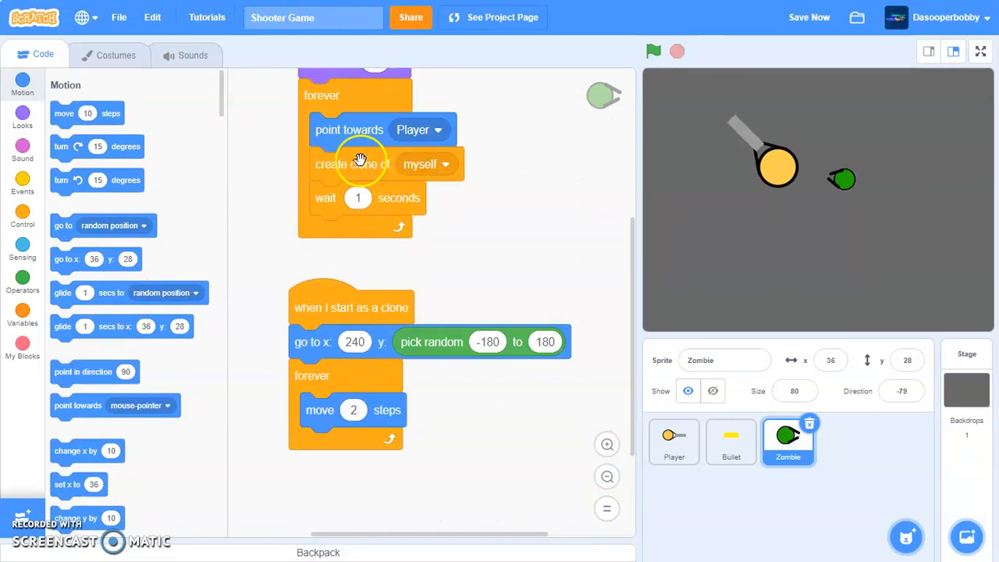
drag(348, 129, 471, 342)
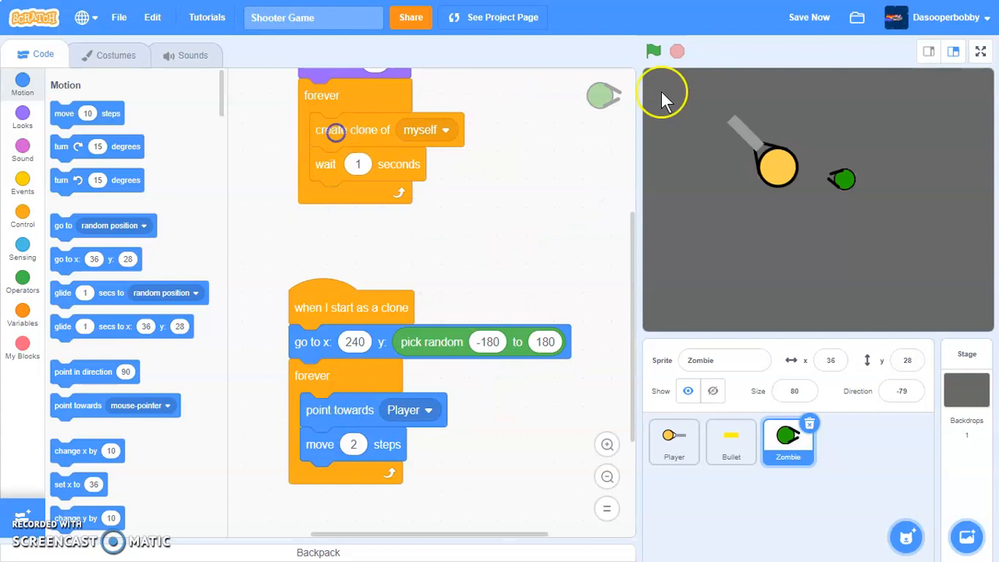
click(654, 51)
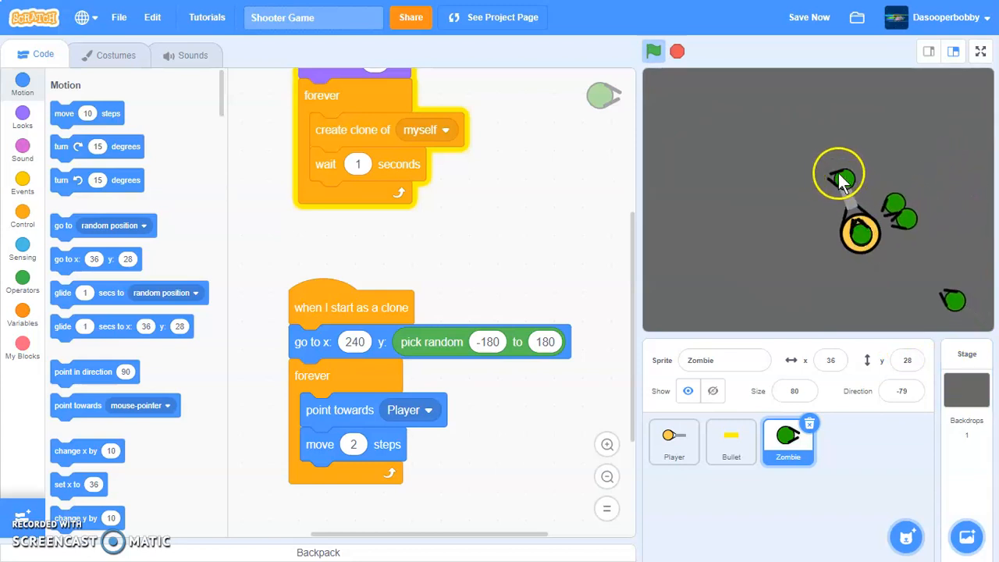
right_click(476, 239)
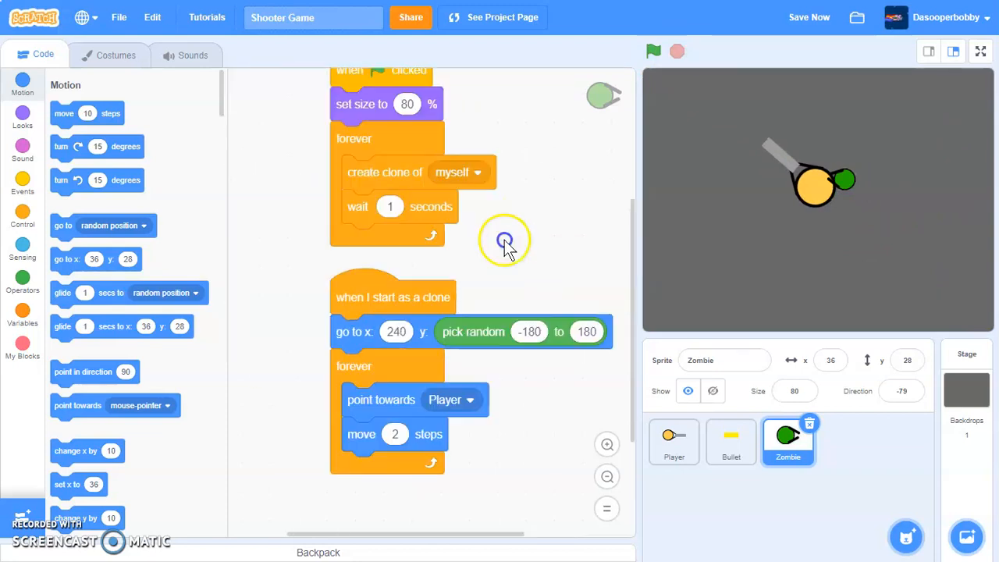
Step: Add a 'show' block for clones, clean up the scripts, and stop the test run
click(22, 115)
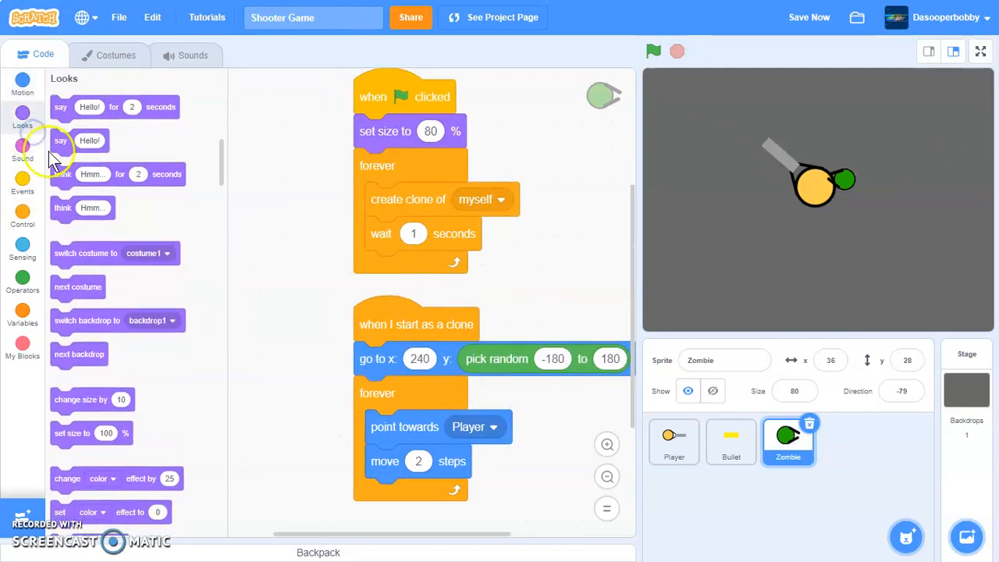
mouse_move(523, 281)
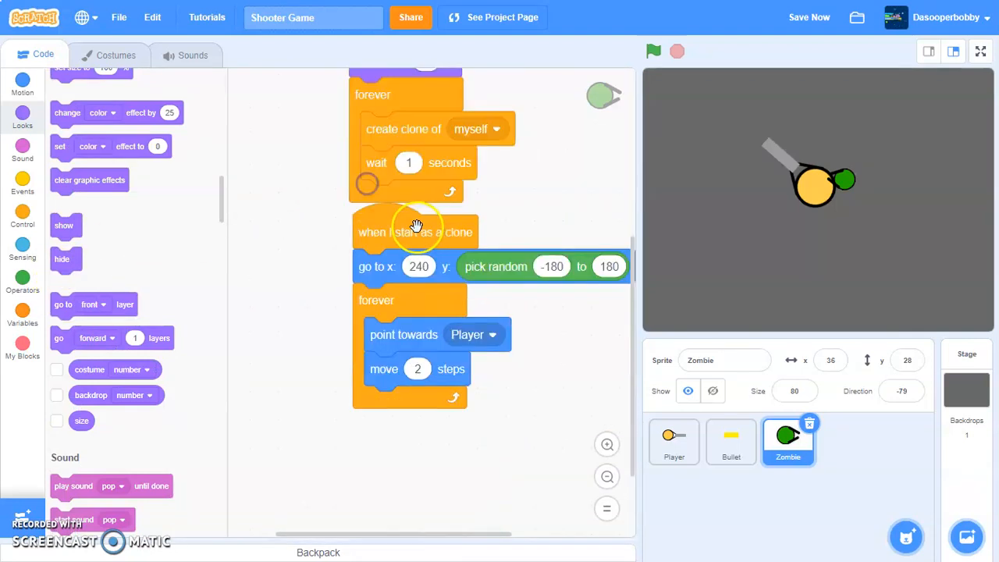
right_click(416, 232)
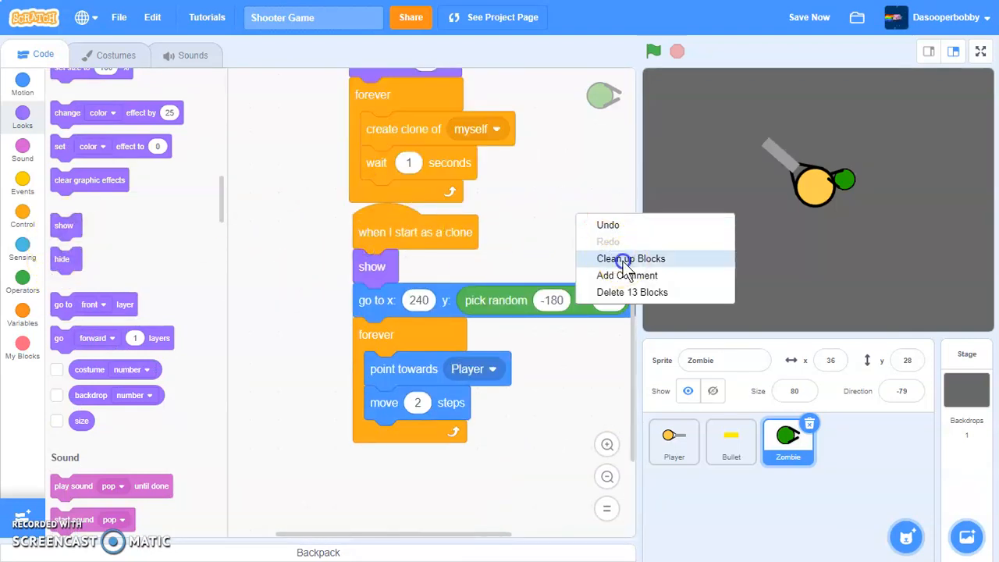
click(630, 258)
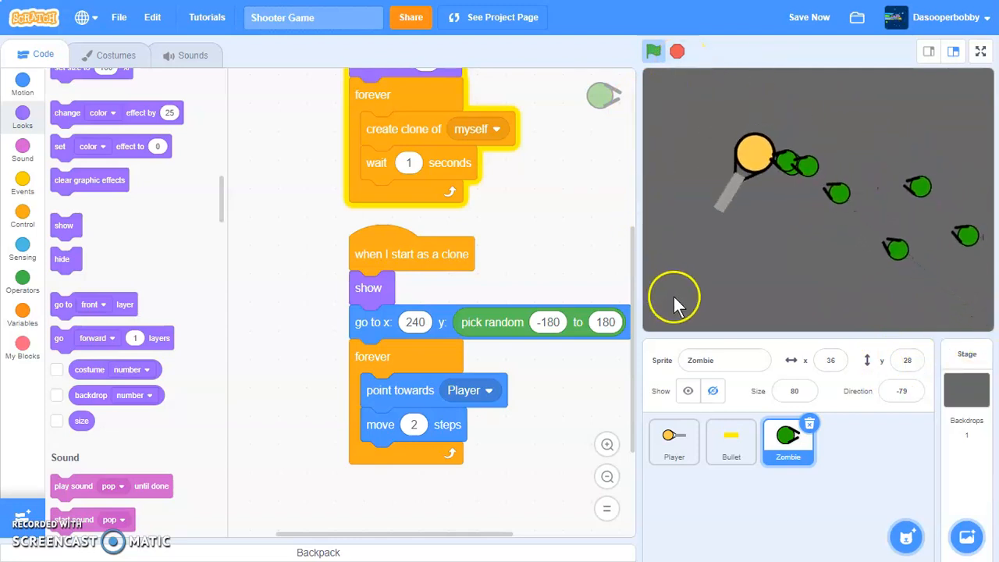
click(676, 52)
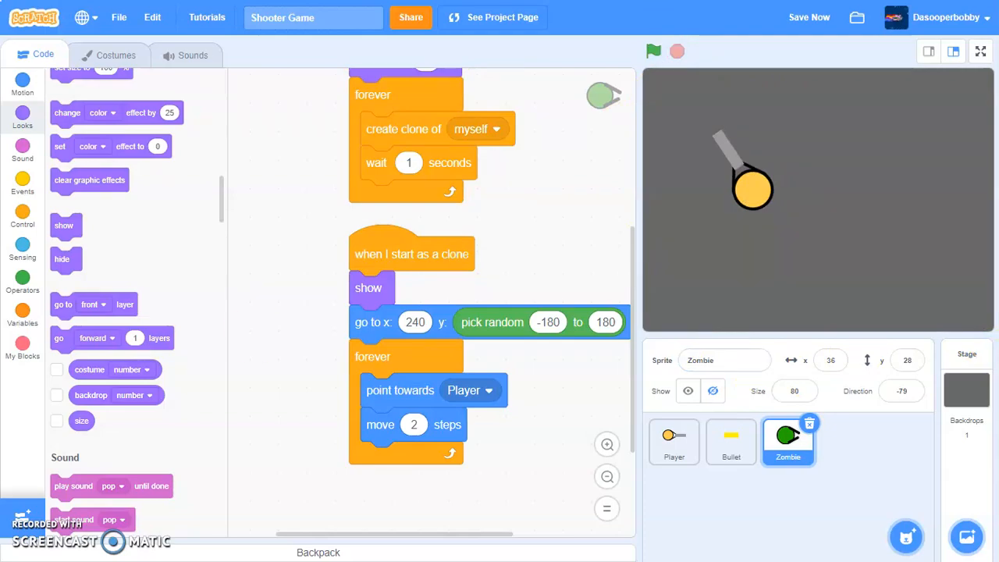